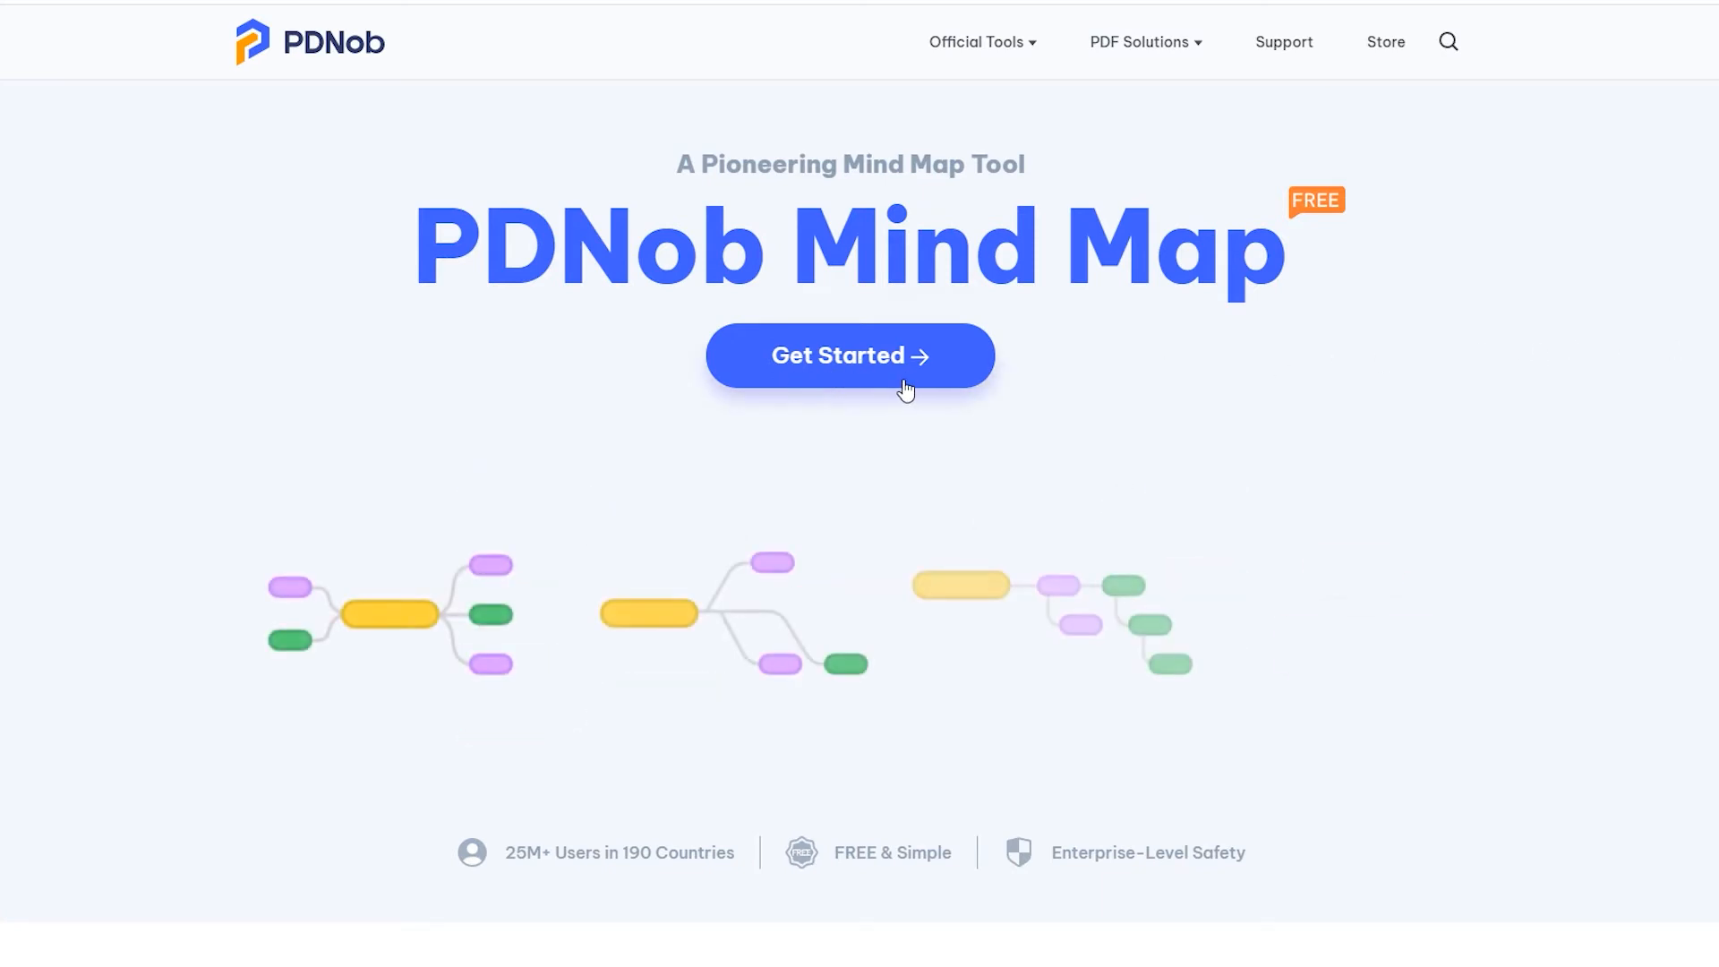
Step: Launch the online mind map tool from the landing page's Get Started button
click(849, 354)
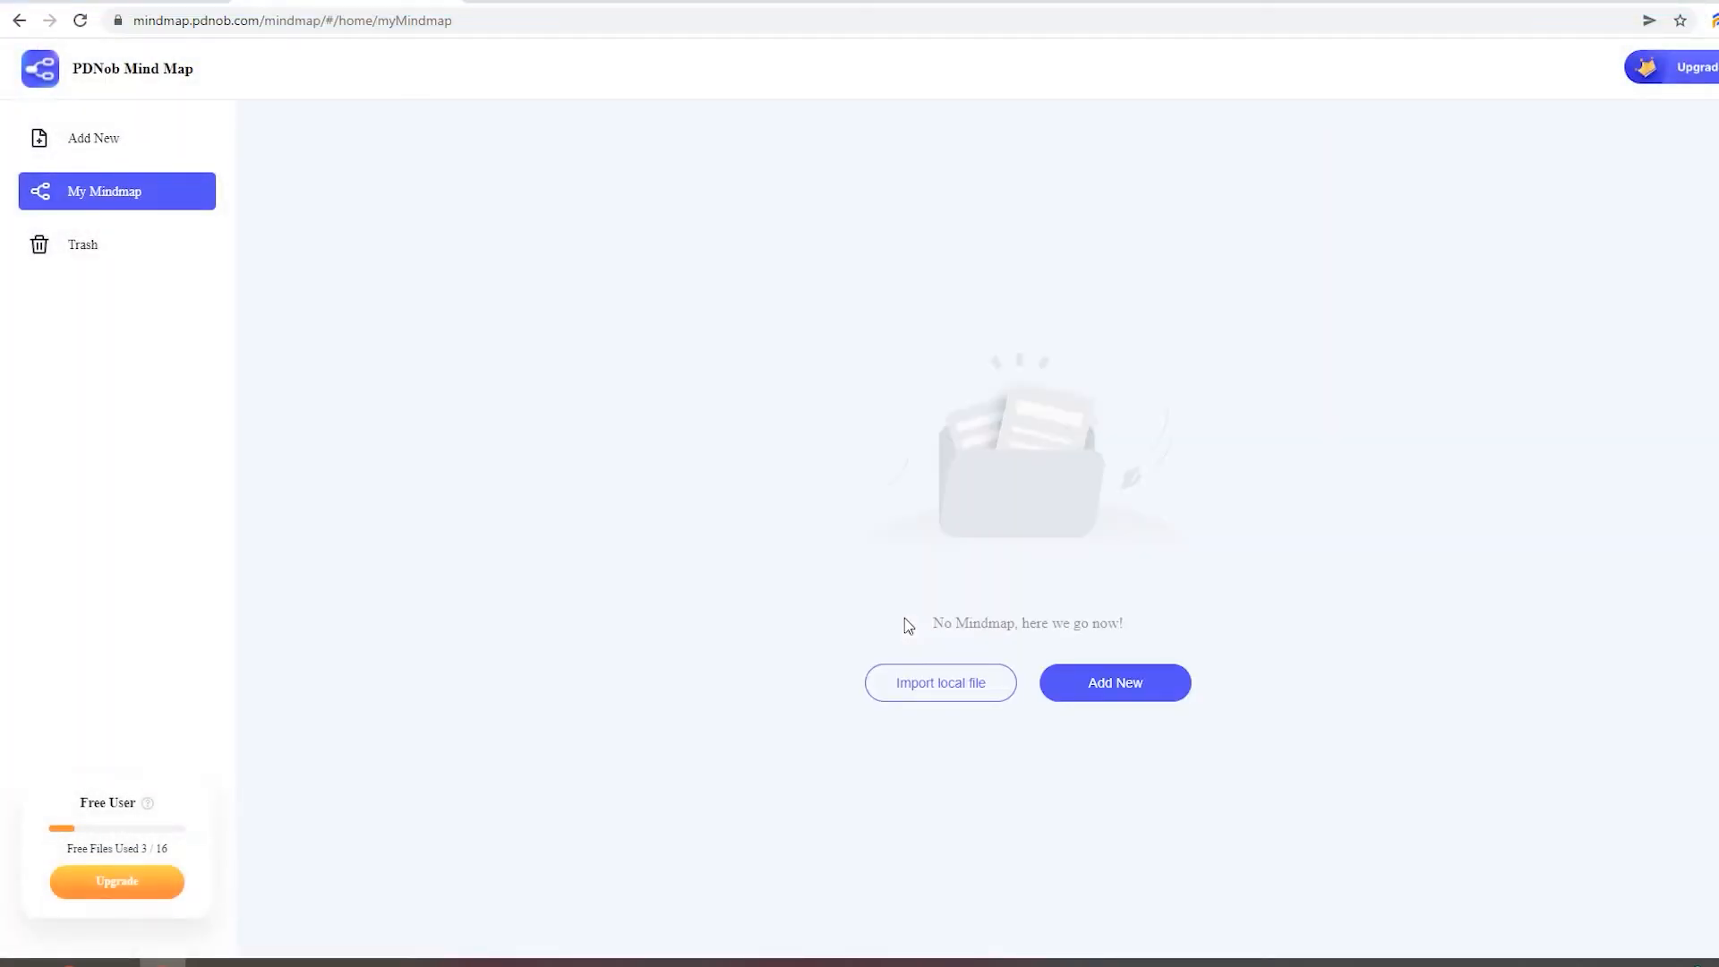
mouse_move(1146, 708)
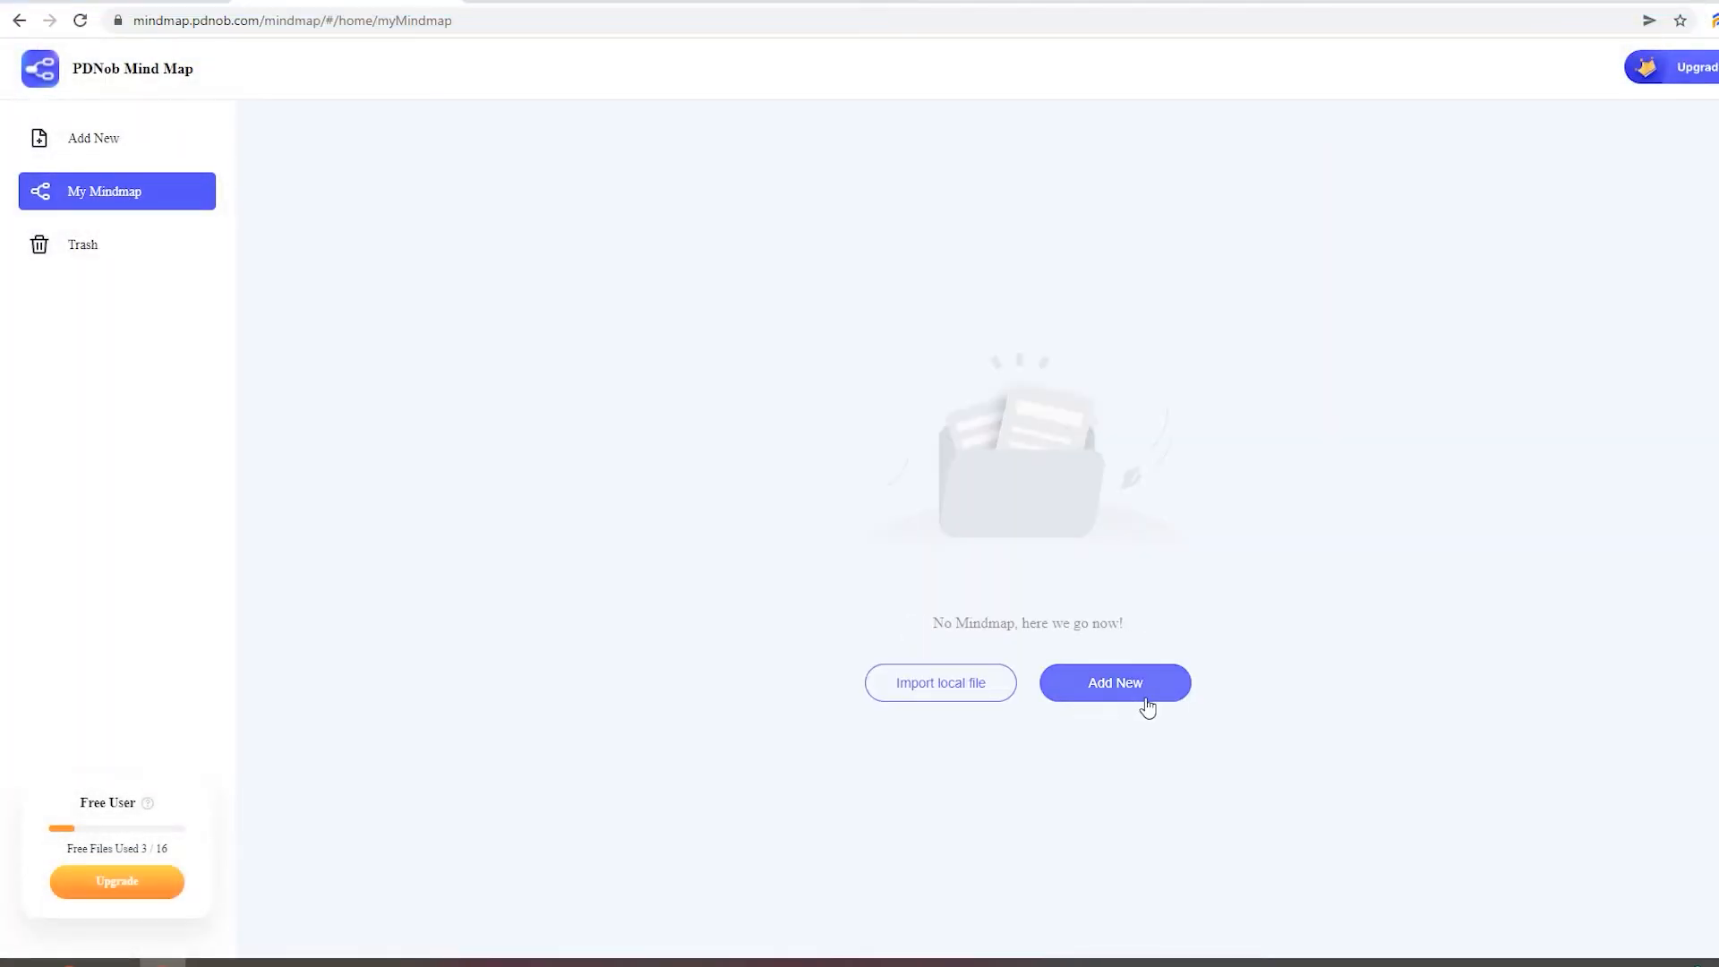
Step: Create a new blank mind map titled Structure Writing from the My Mindmap page
click(1114, 682)
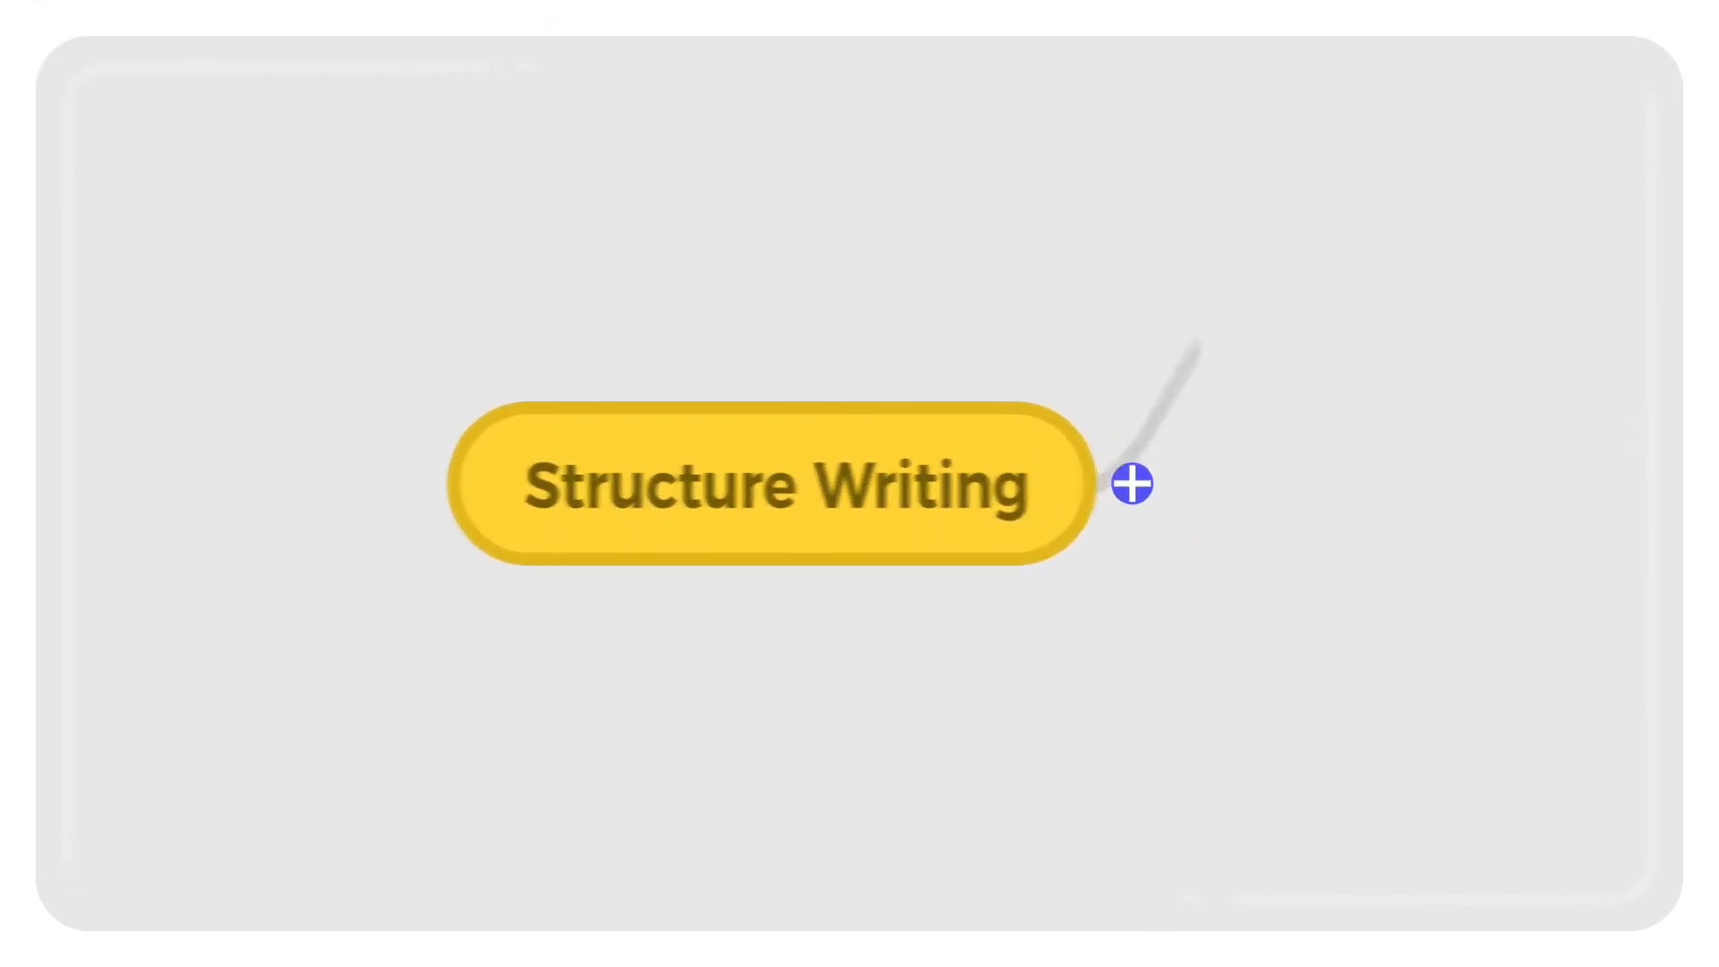
Step: Add a first branch topic to the Structure Writing central node
click(1130, 484)
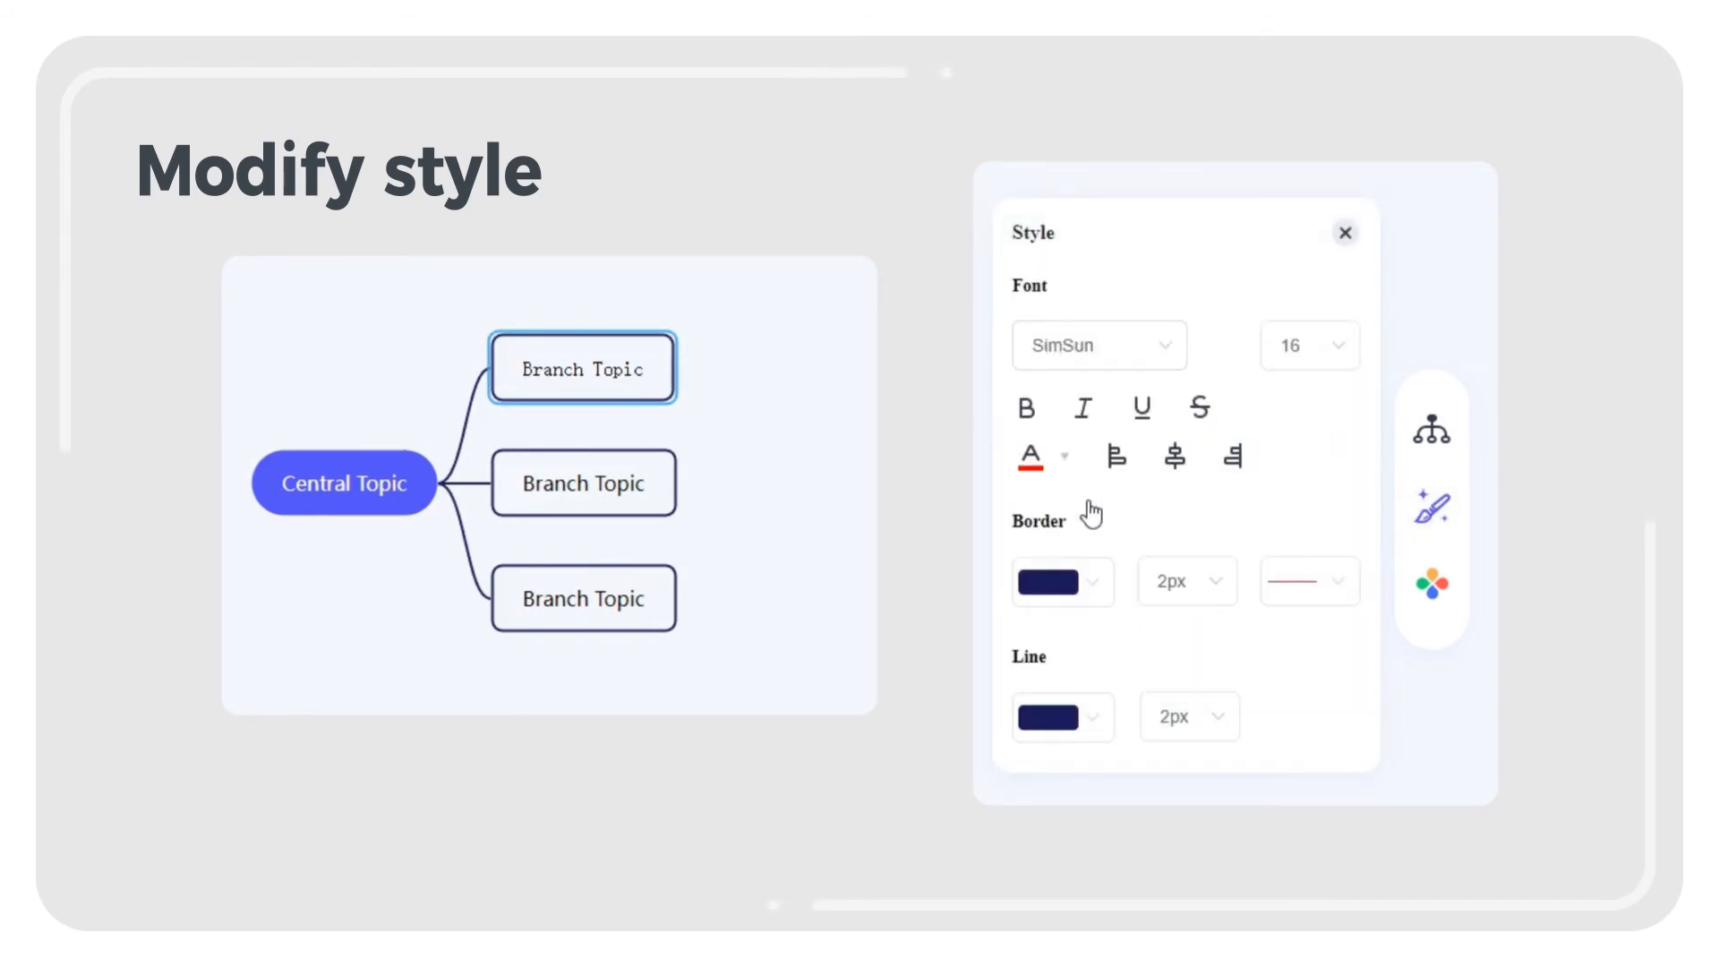
Step: Apply the SimSun font styling to the first branch topic
click(1310, 345)
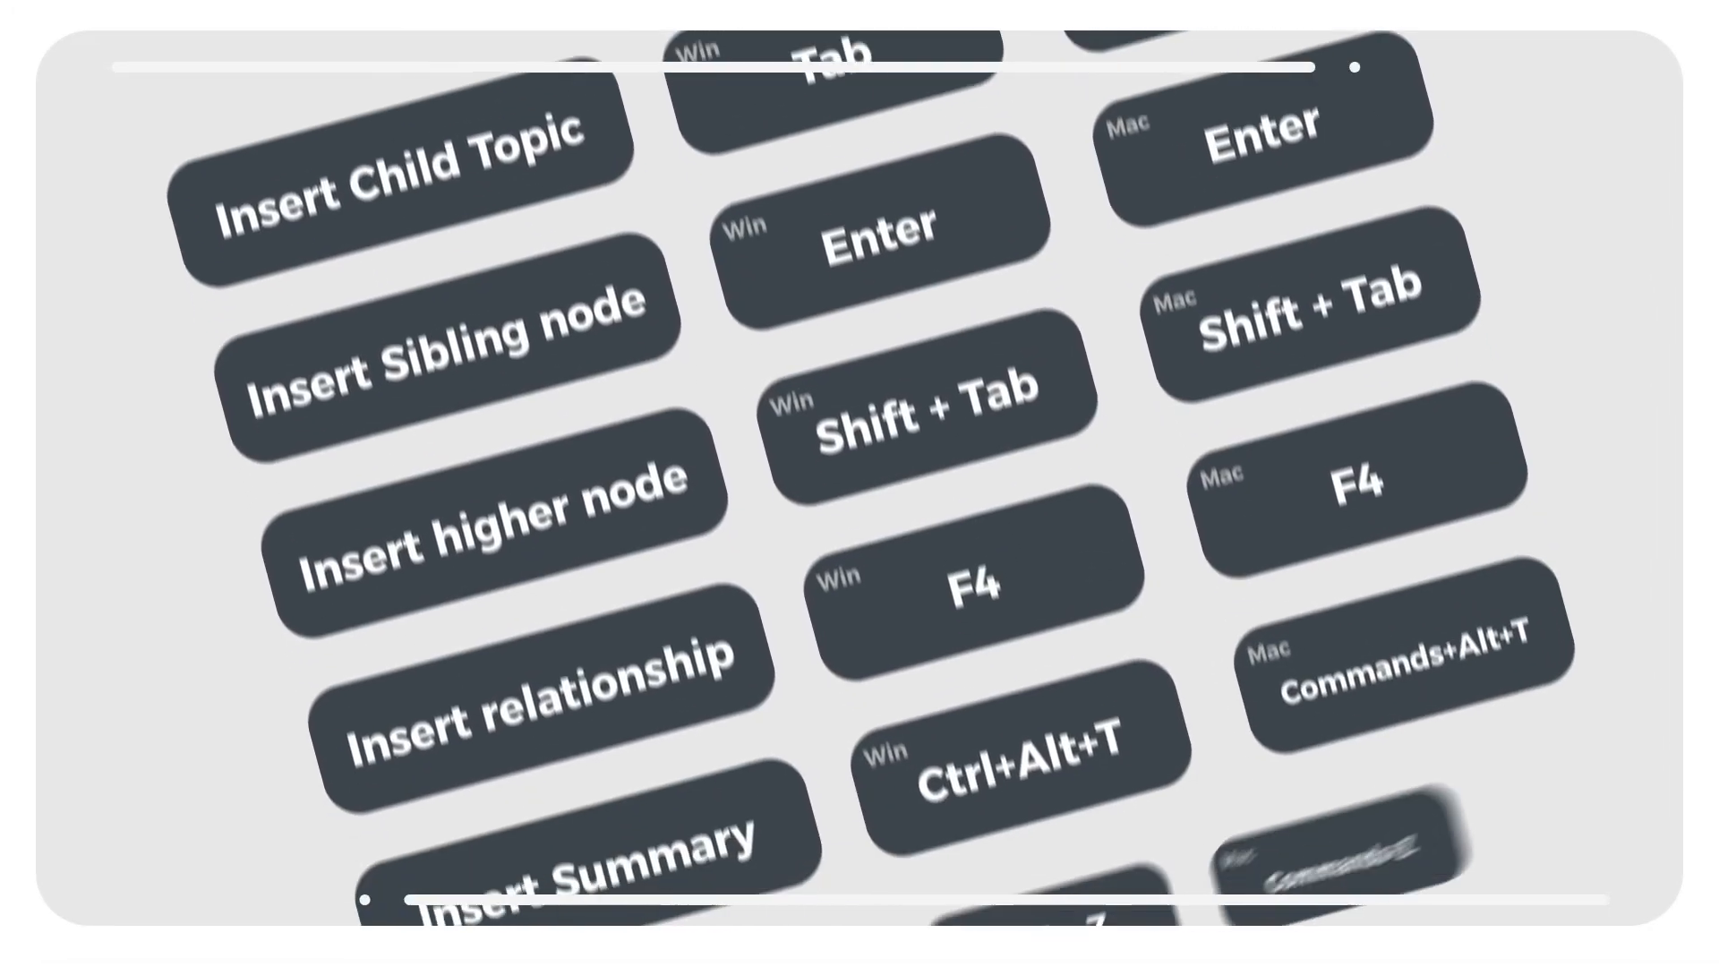
Step: Scroll the shortcut chart down to the undo, restore, delete, bold, italic and save entries
scroll(down, 3)
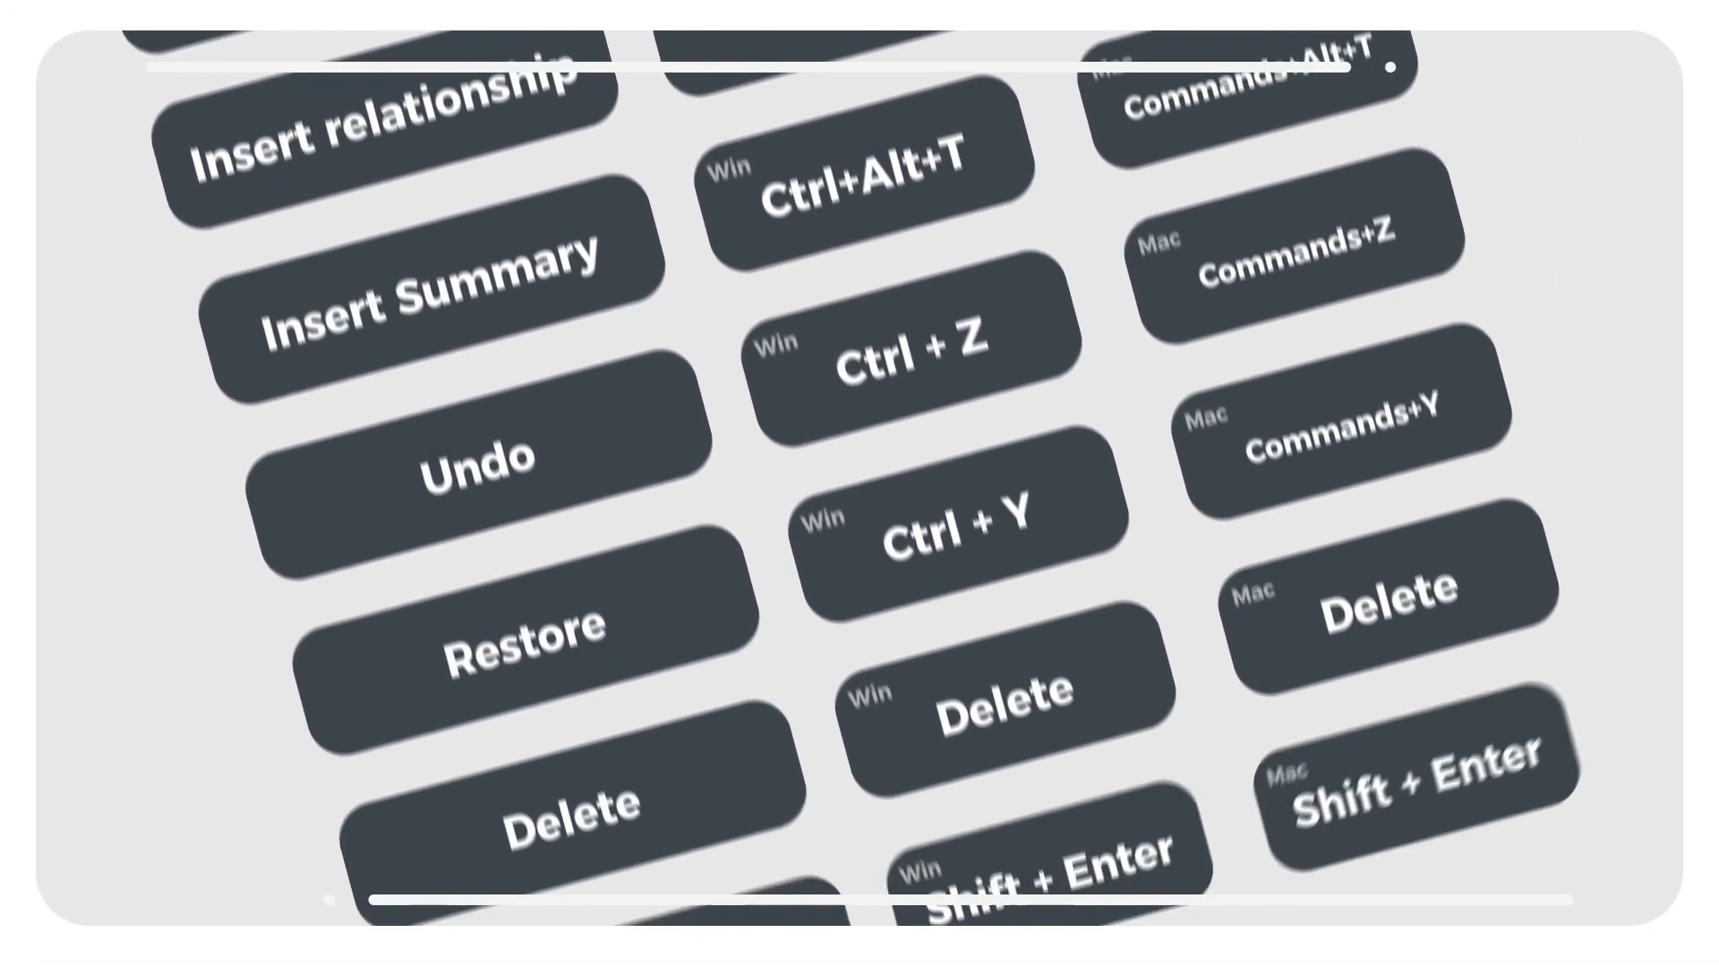
scroll(down, 3)
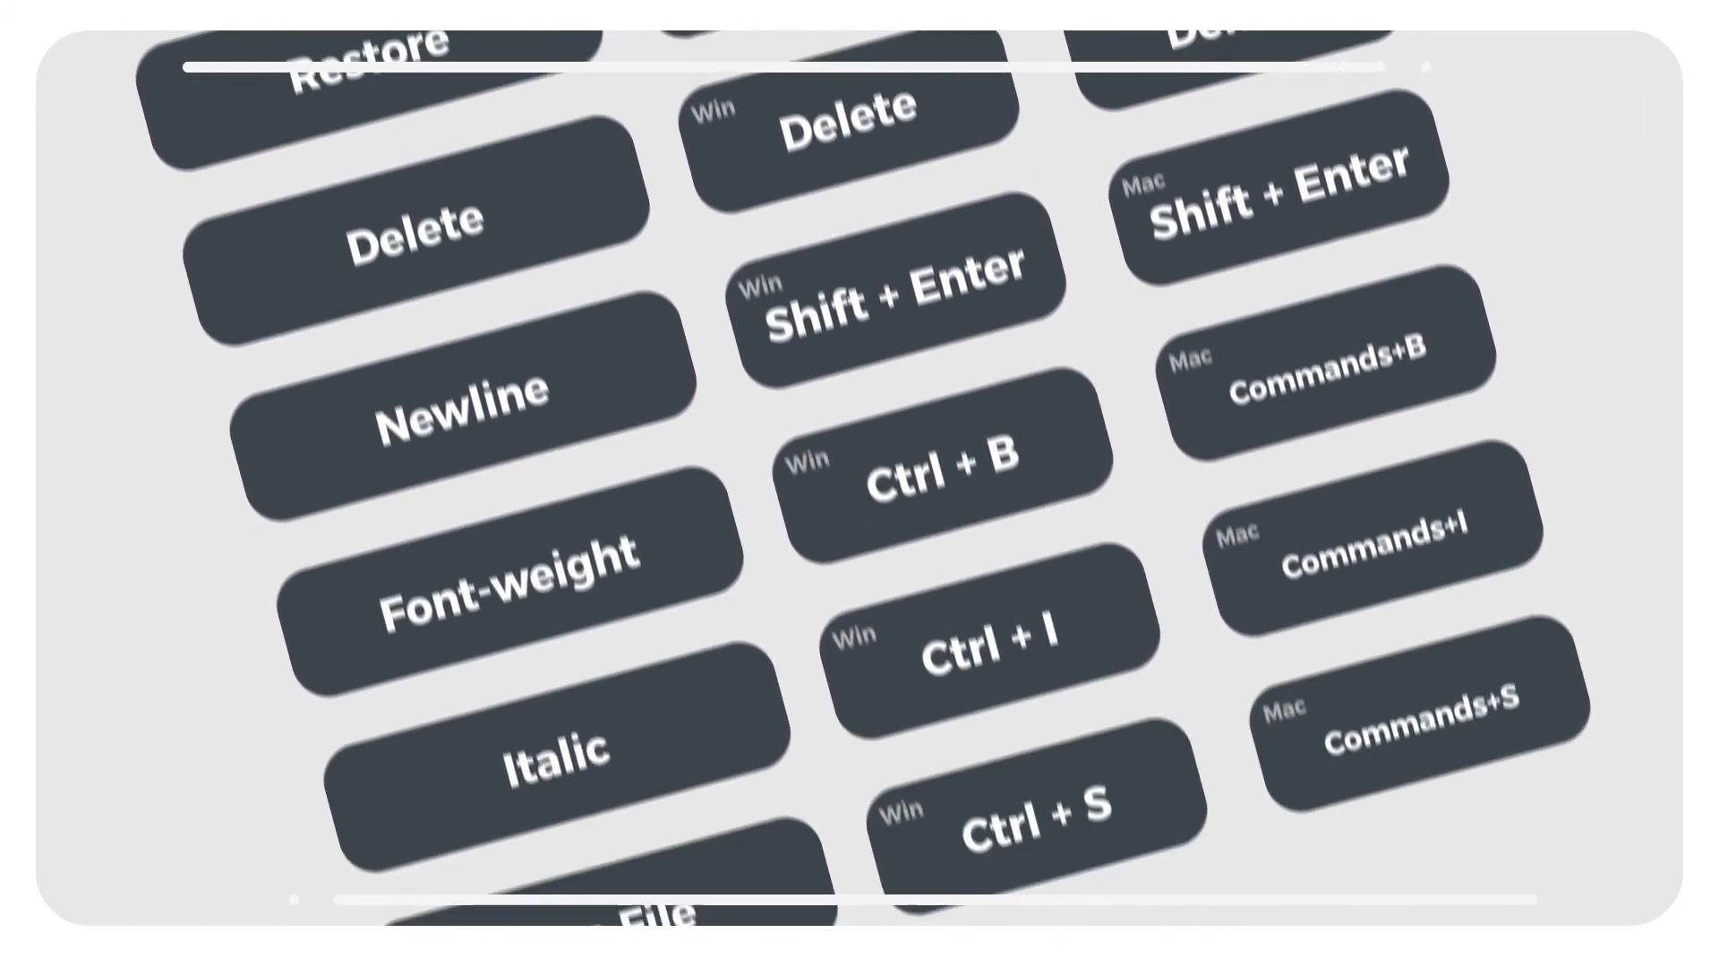